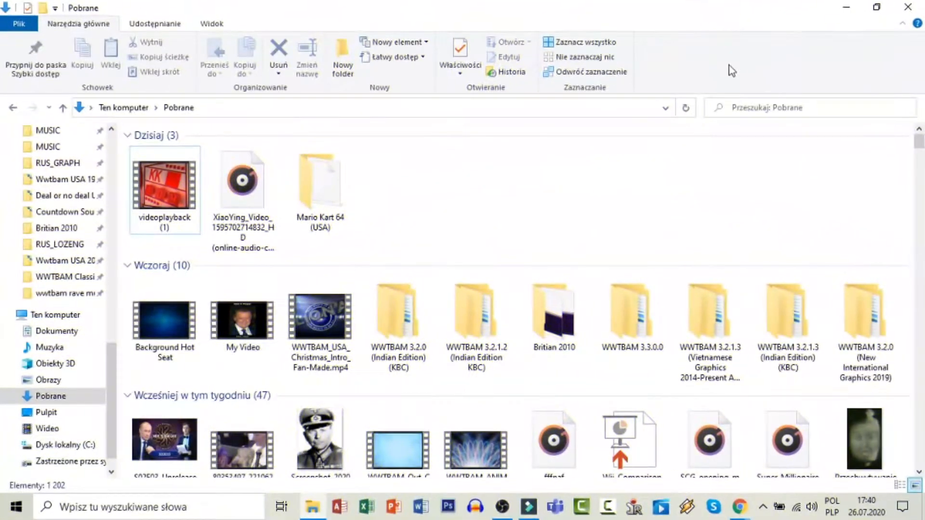
Navigate from Downloads into the inner WWTBAM 3.3.0.0 folder containing the Control Program.
double_click(632, 314)
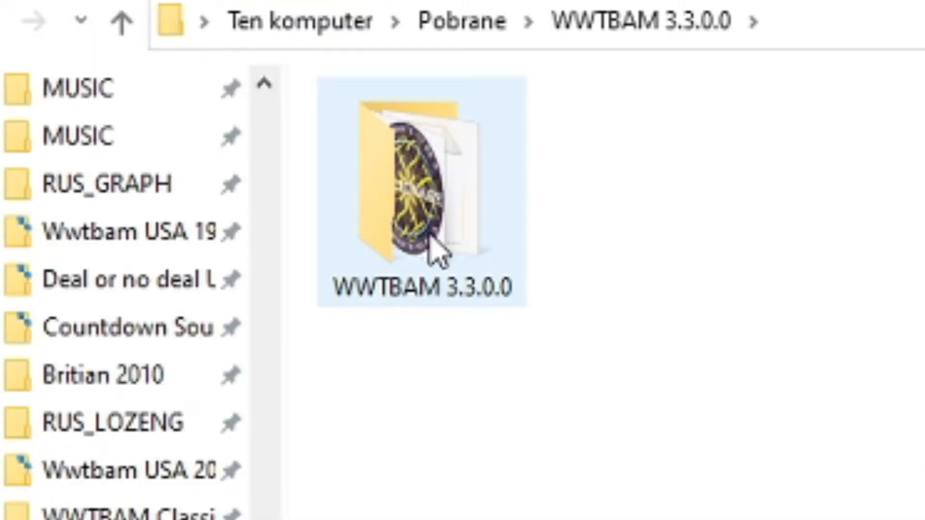
mouse_move(430, 248)
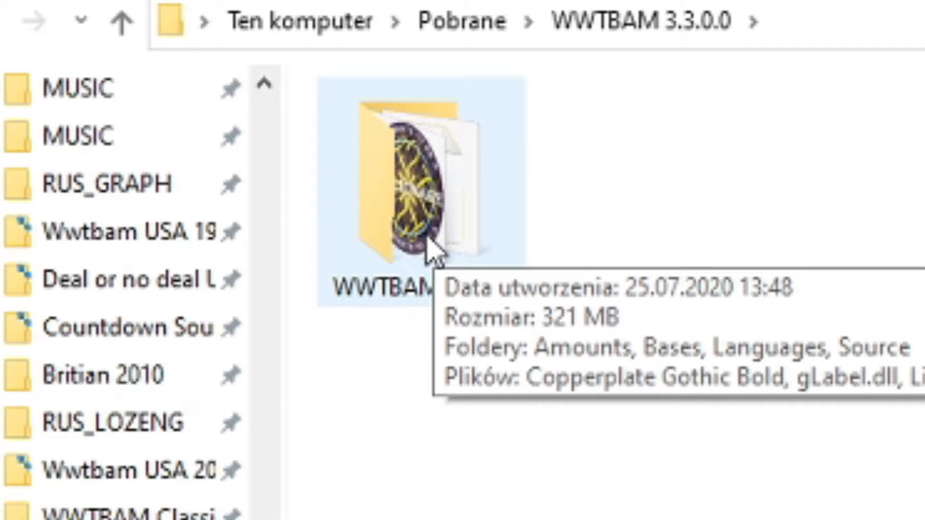
double_click(401, 177)
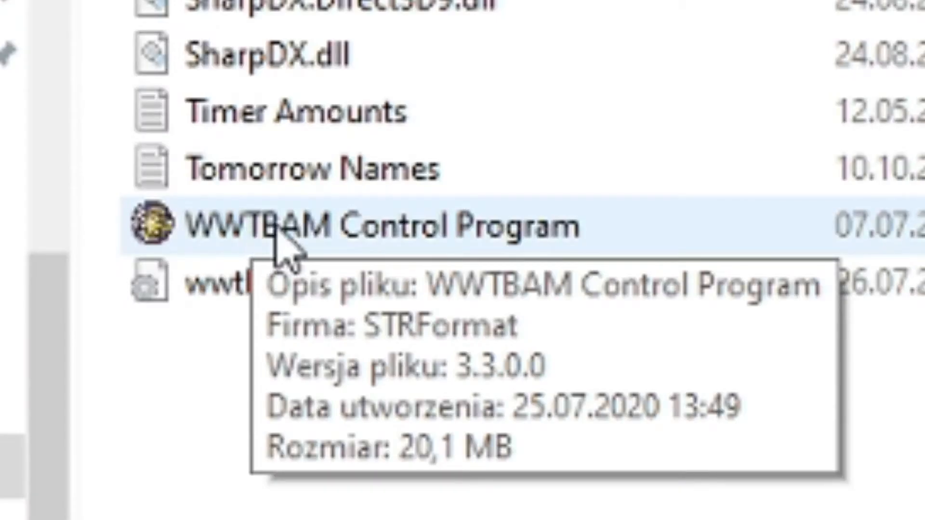
mouse_move(389, 259)
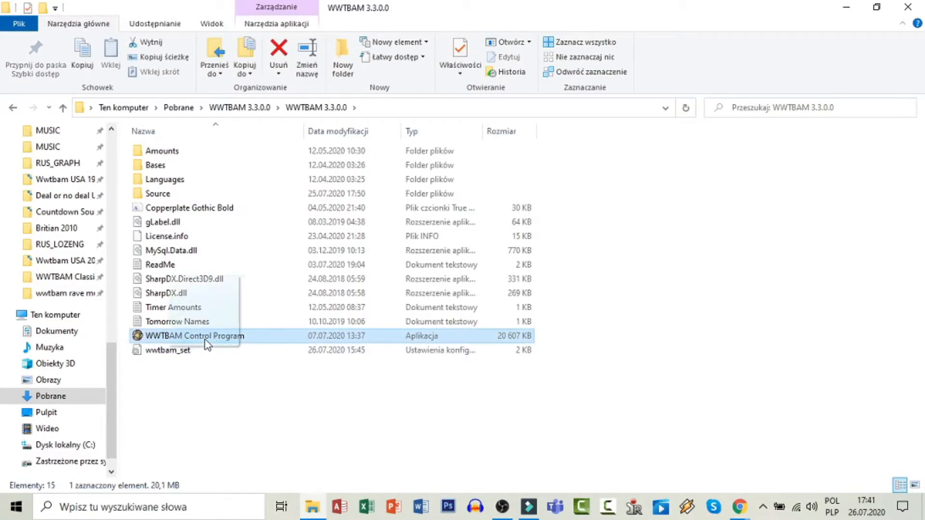
mouse_move(661, 507)
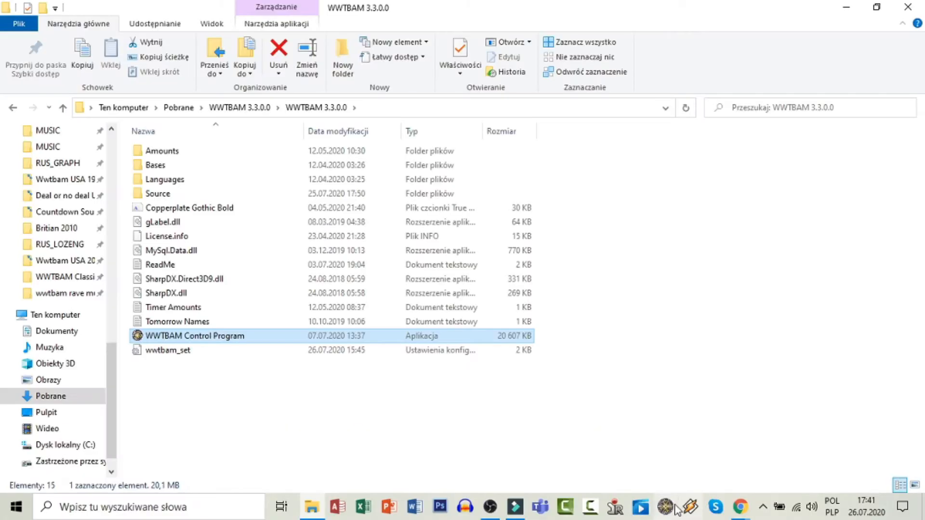
mouse_move(723, 250)
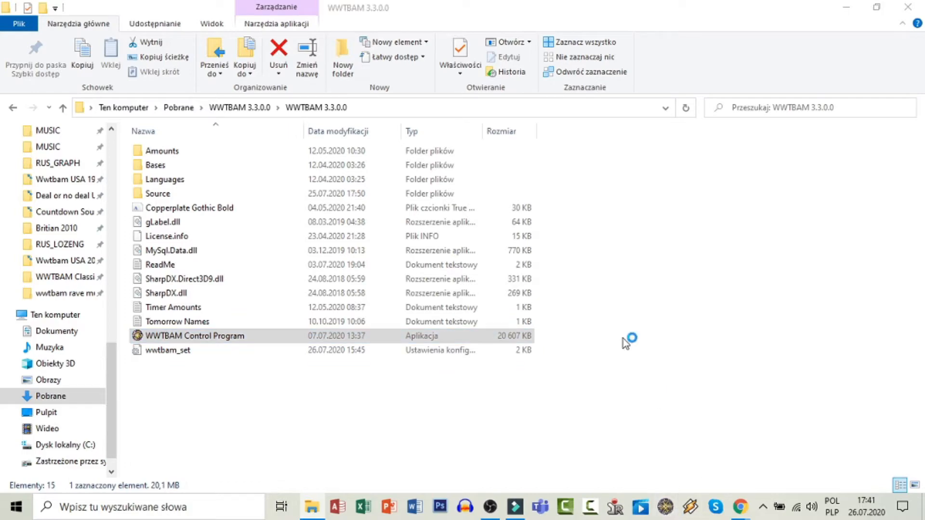
Launch WWTBAM Control Program.exe and keep International Rave as the graphics set.
double_click(194, 335)
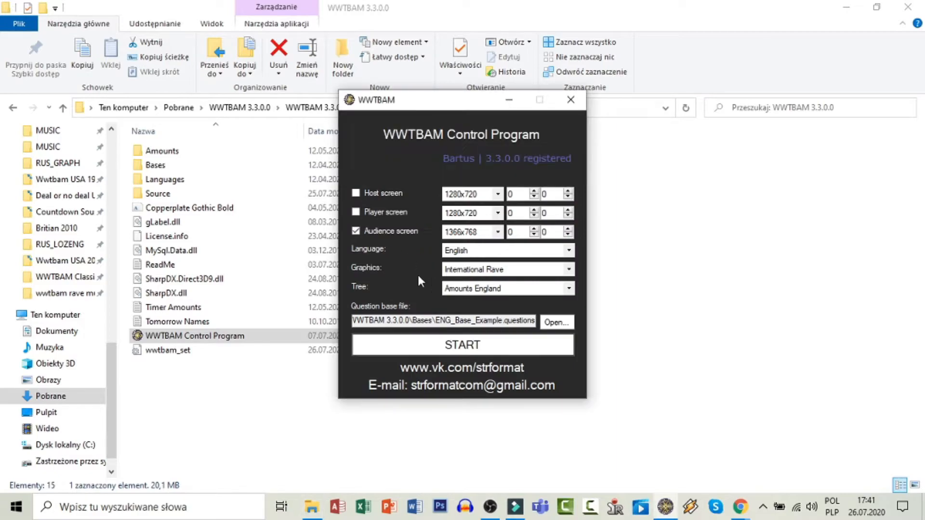
left_click(508, 269)
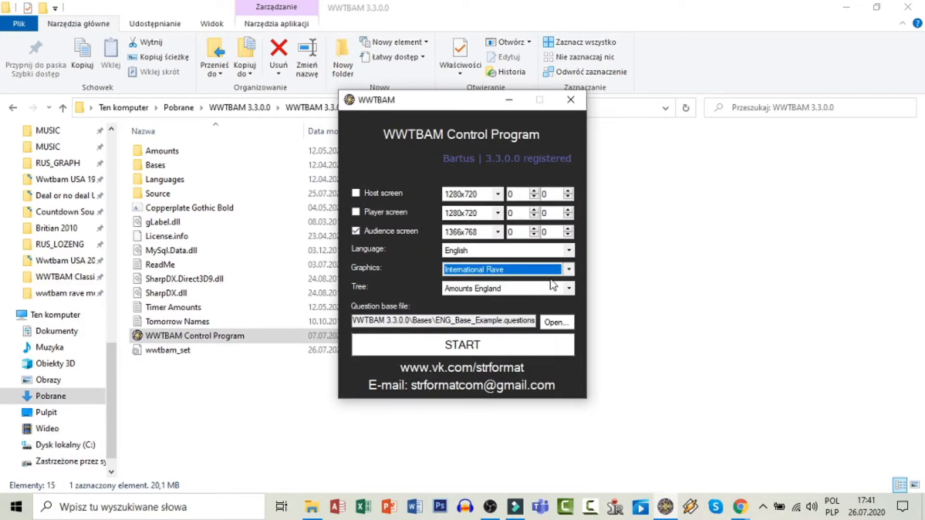
left_click(462, 344)
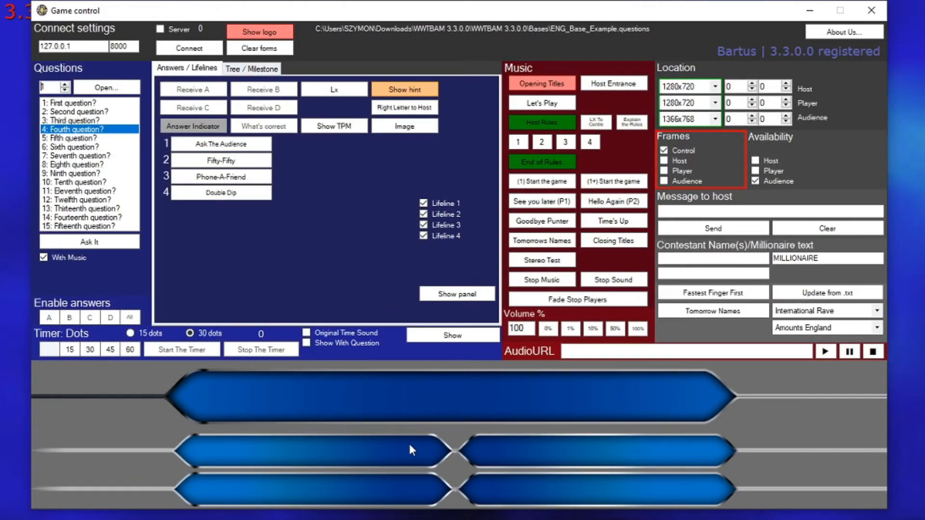
mouse_move(706, 144)
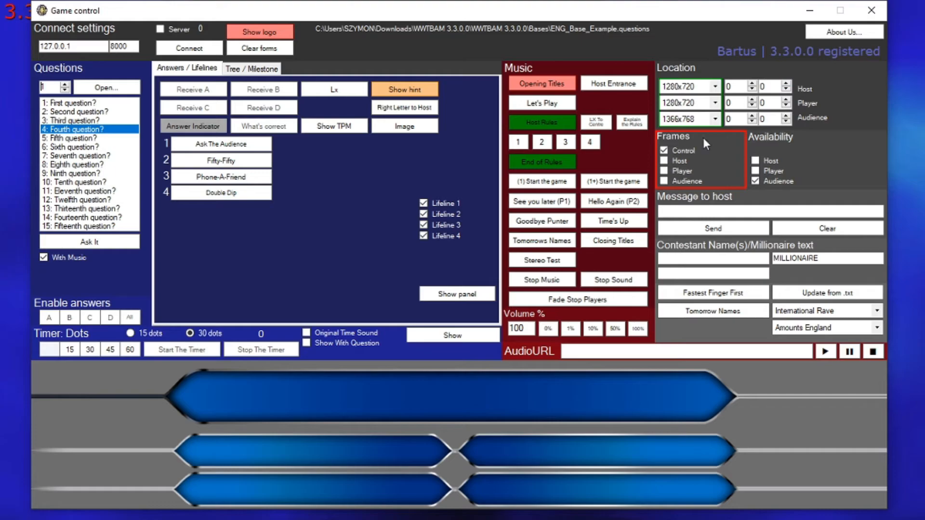
mouse_move(872, 11)
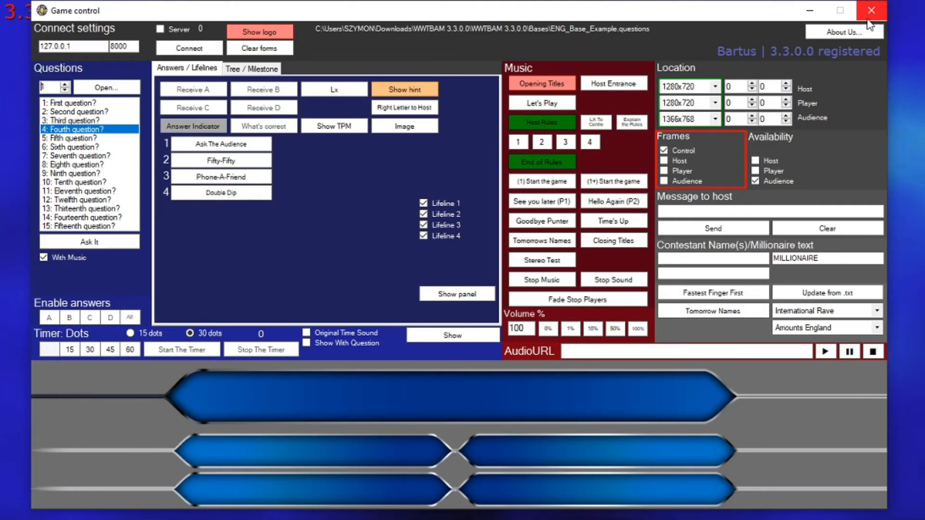